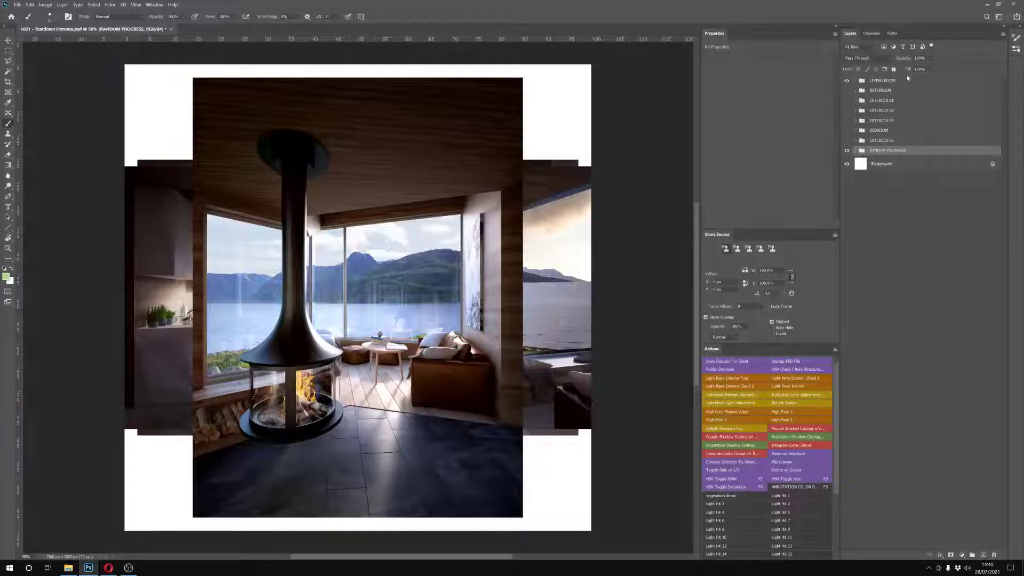
Show the darker clay interior with tall windows from the CLAY group
click(881, 80)
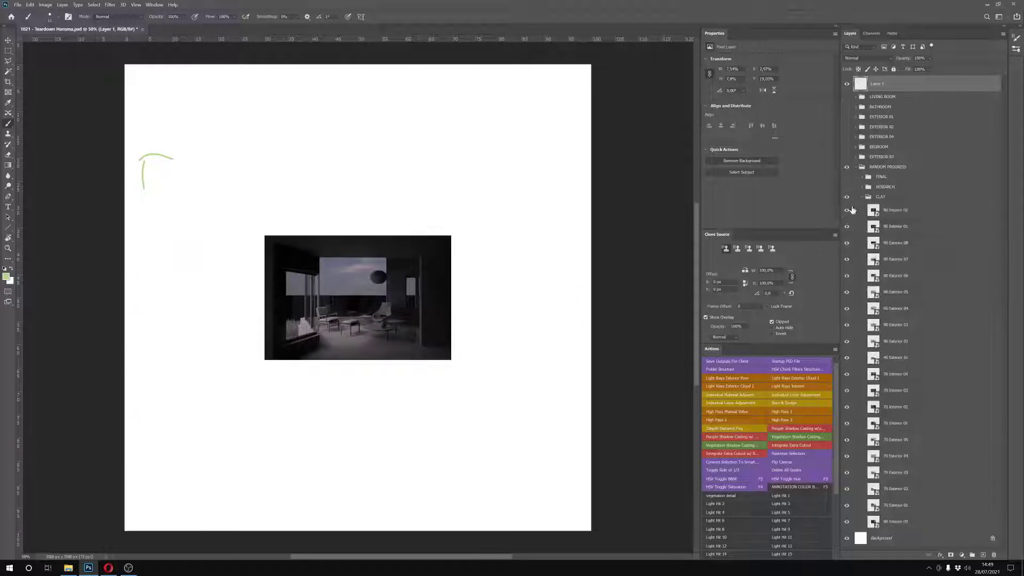
Cycle through two more clay interior renders toward the research exteriors
click(847, 209)
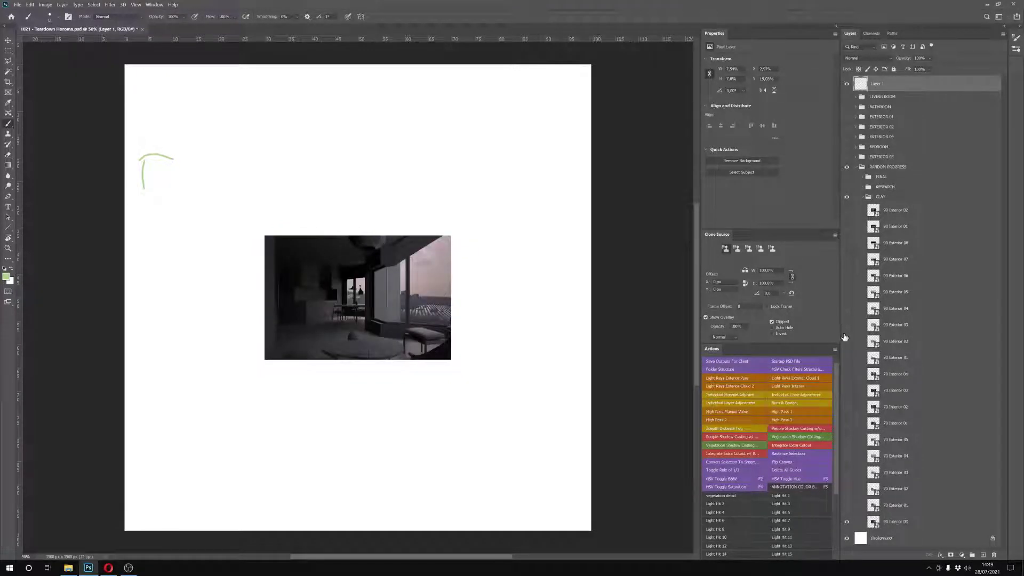
click(896, 209)
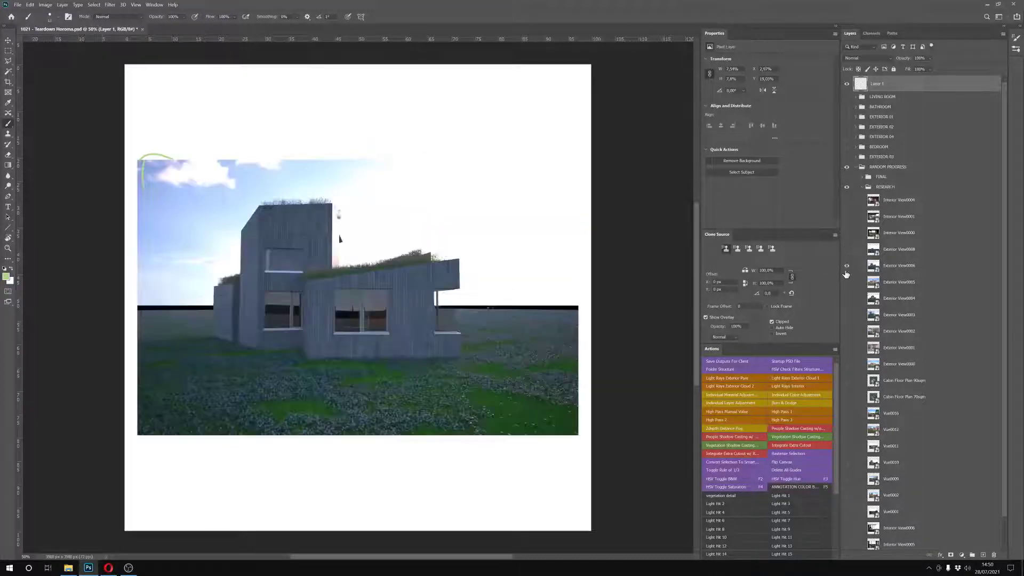
Show two research exterior renders, then hide and collapse the RESEARCH group
click(847, 281)
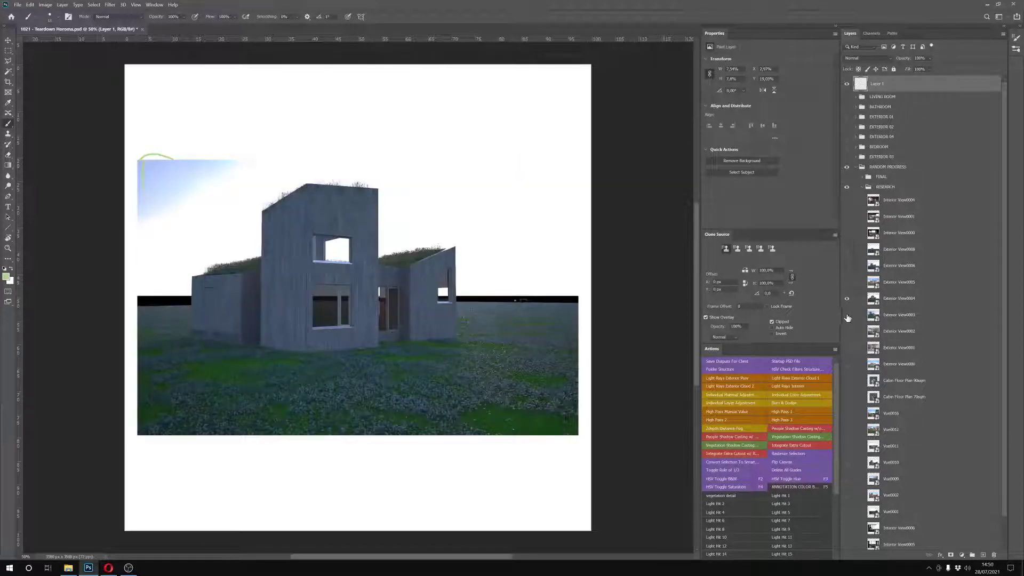
click(845, 83)
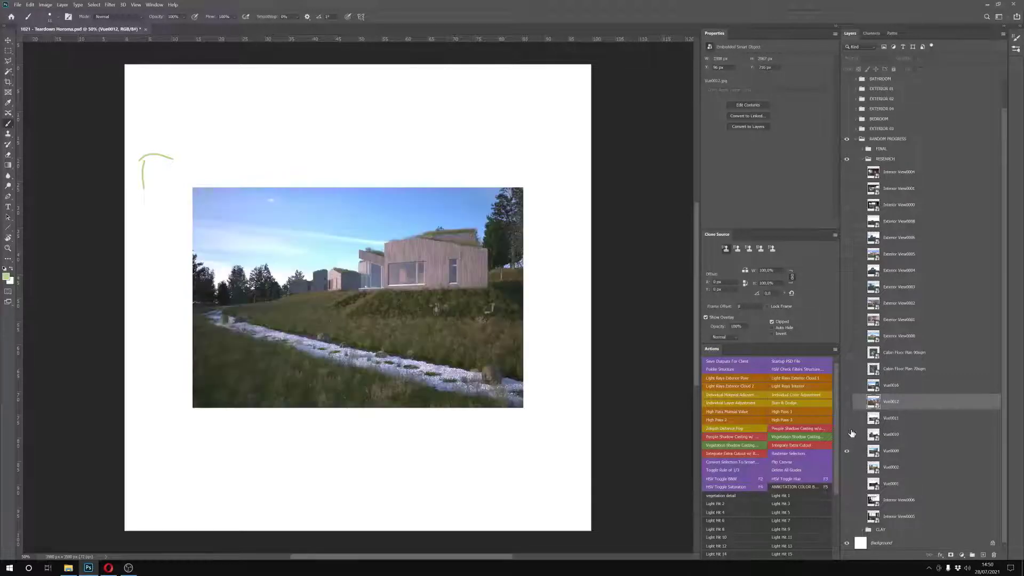
click(891, 451)
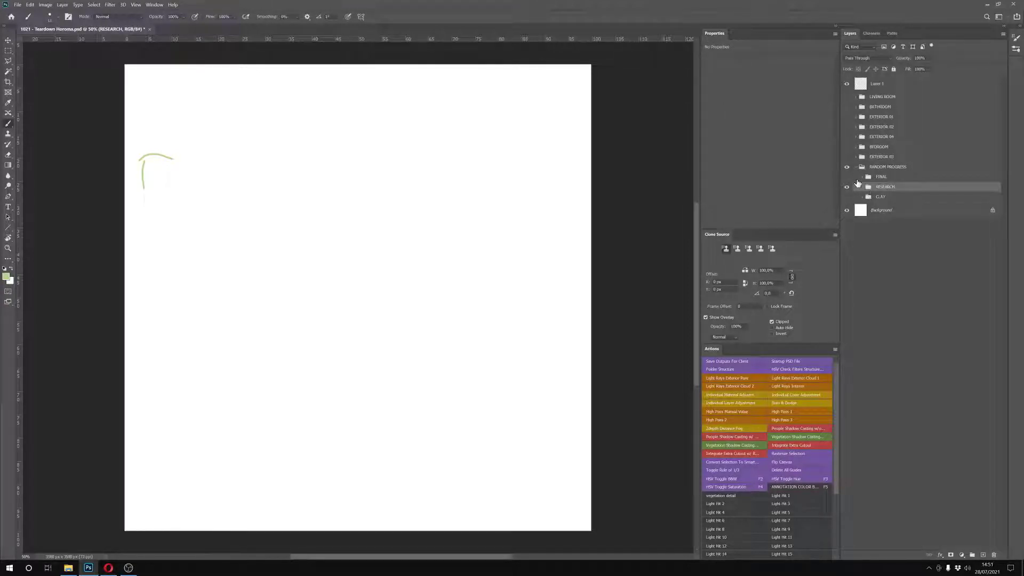
Expand the FINAL group and reveal the lakeside View 01 render
click(847, 177)
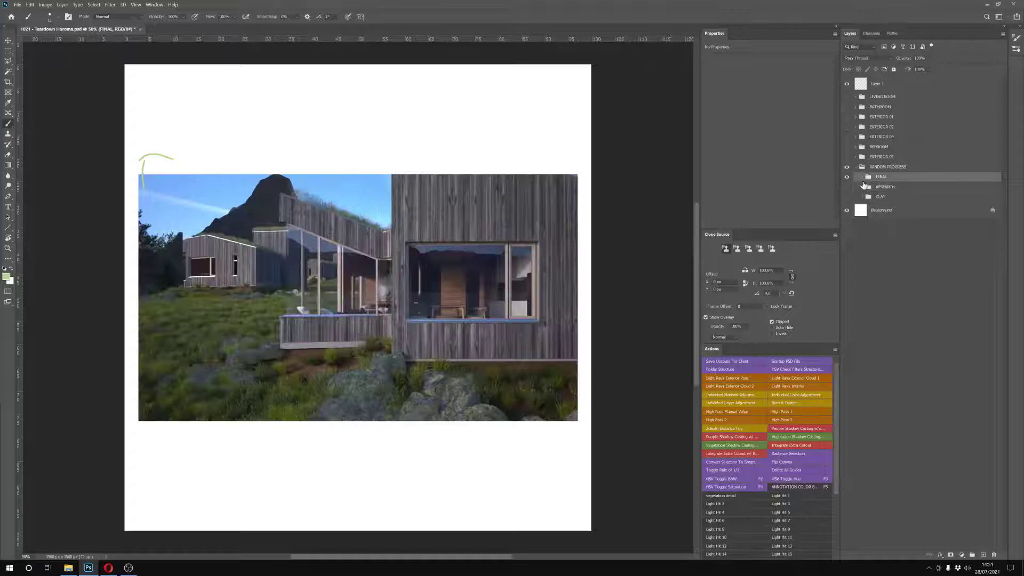
click(856, 177)
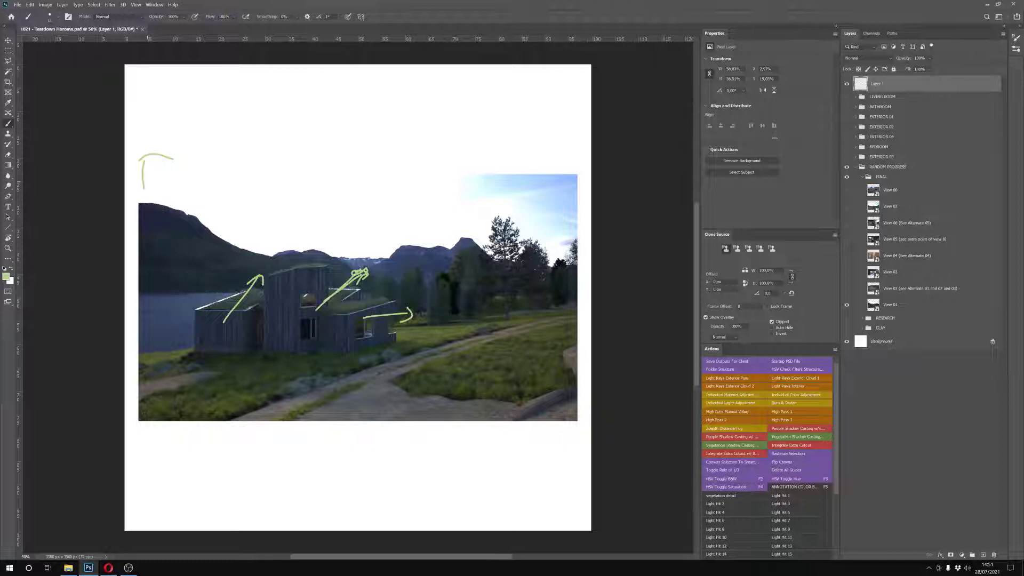
Sketch green arrows over the cabin roofs and a green frame around the view
drag(151, 170, 513, 171)
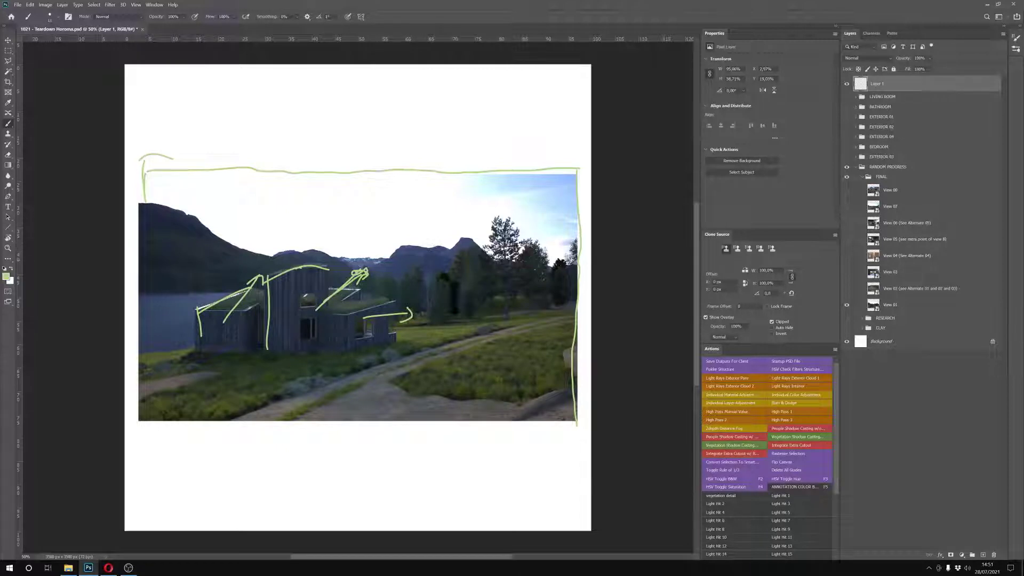
drag(196, 308, 222, 353)
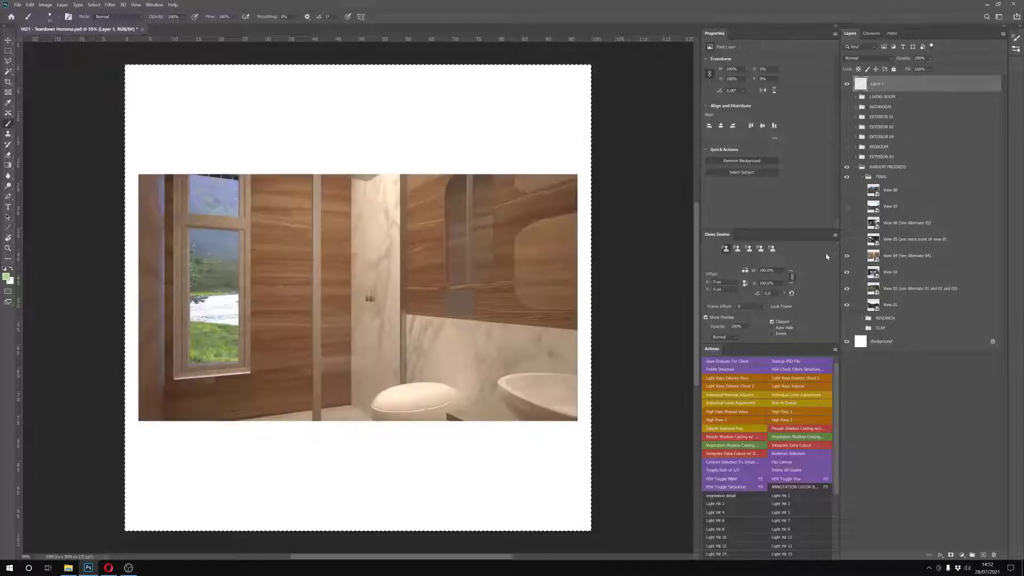
Hide RANDOM PROGRESS and show the BEDROOM and EXTERIOR 03 groups on the canvas
click(907, 256)
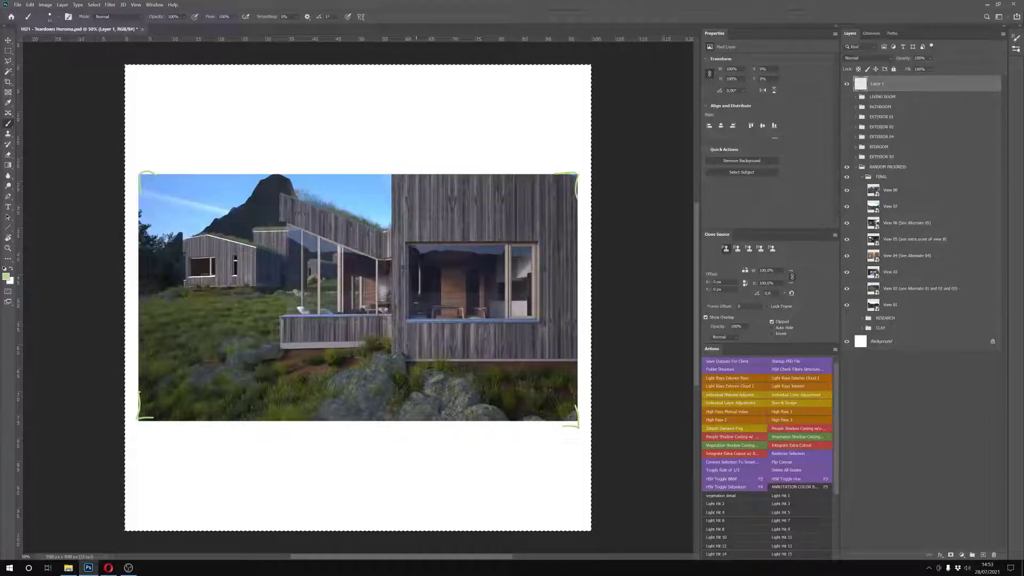
click(887, 166)
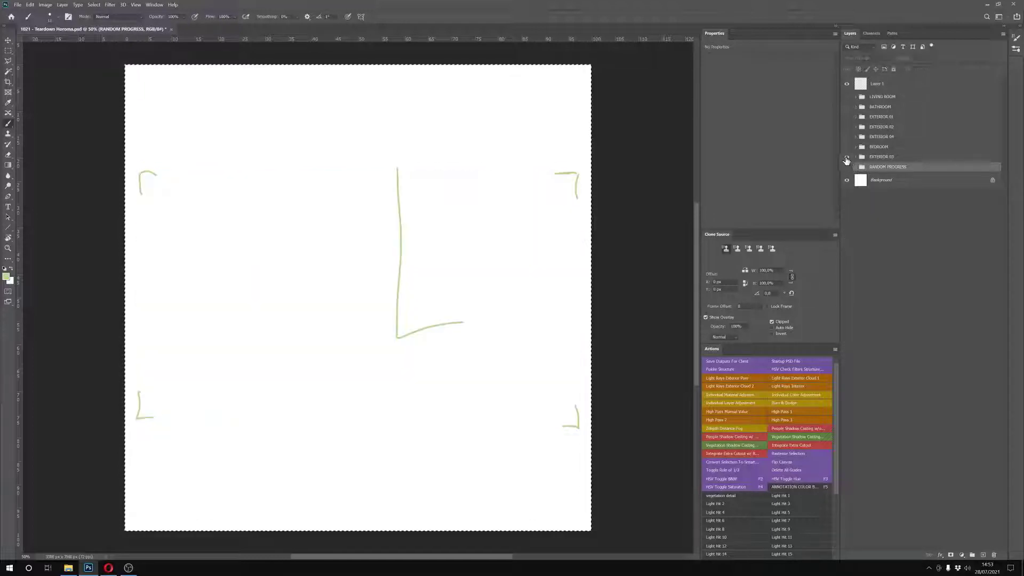
click(856, 166)
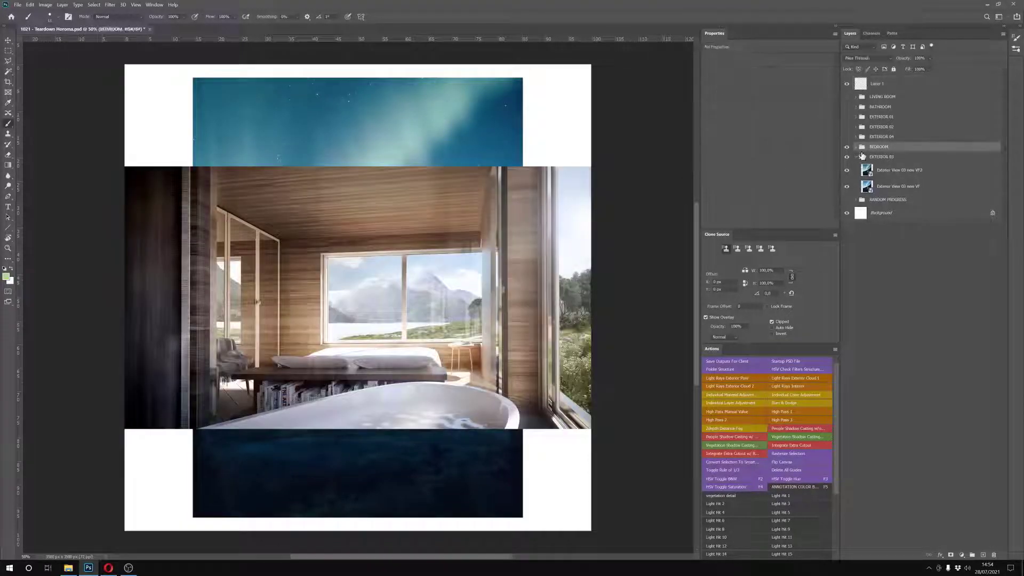
Hide EXTERIOR 03 behind the bedroom, then switch the canvas to the dusk EXTERIOR 04 view
click(847, 160)
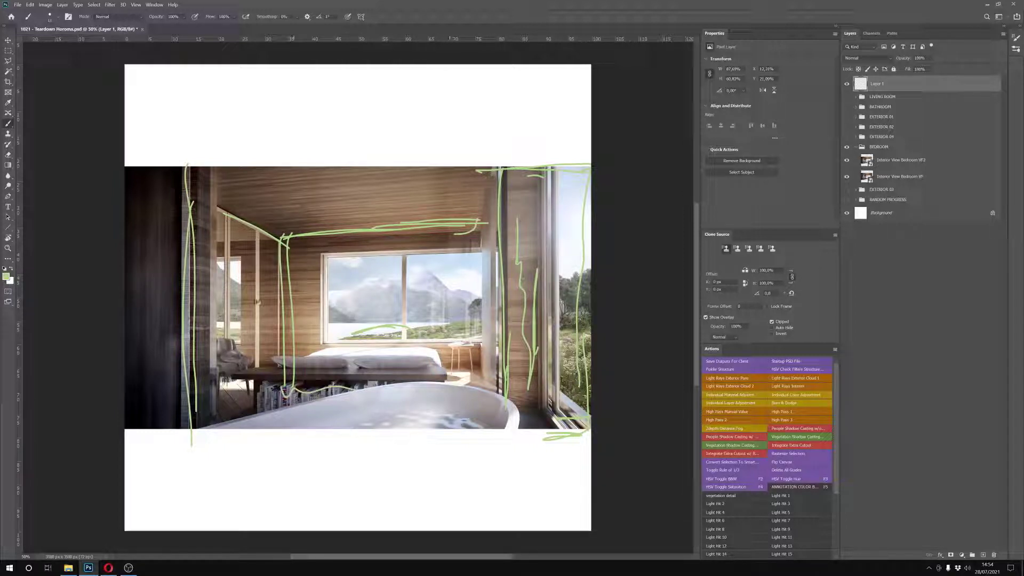
click(846, 160)
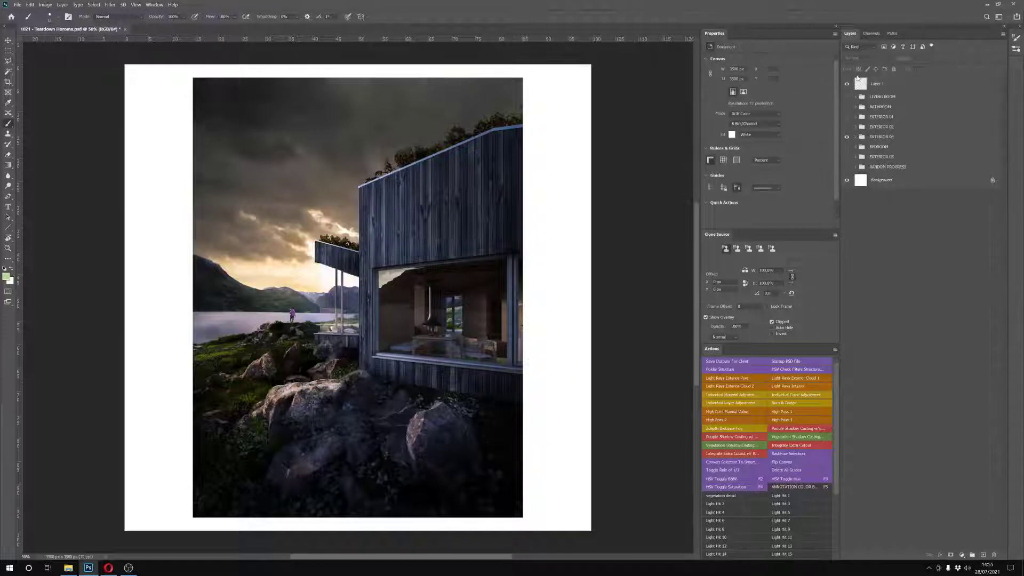
drag(238, 225, 346, 219)
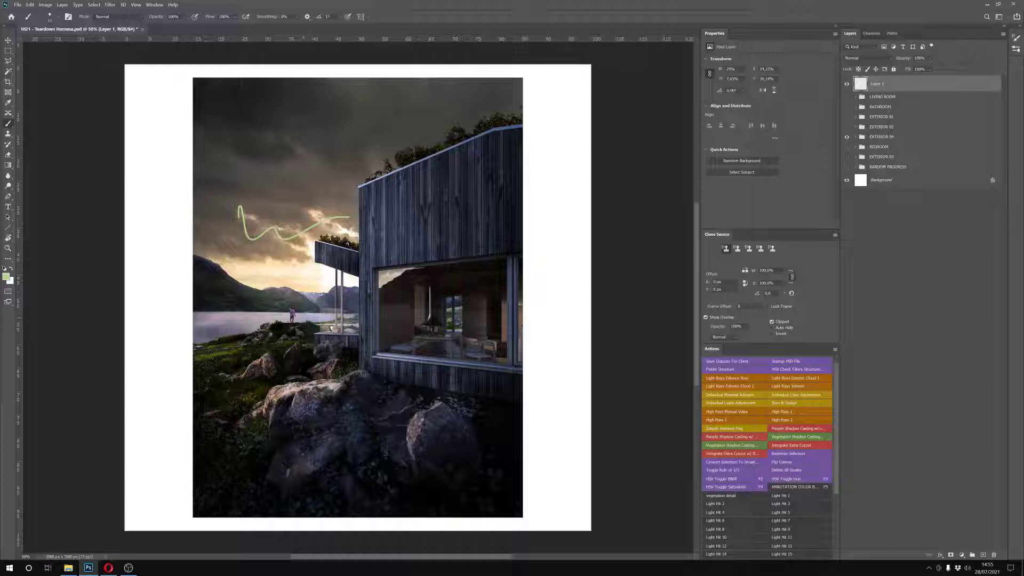
drag(280, 301, 307, 326)
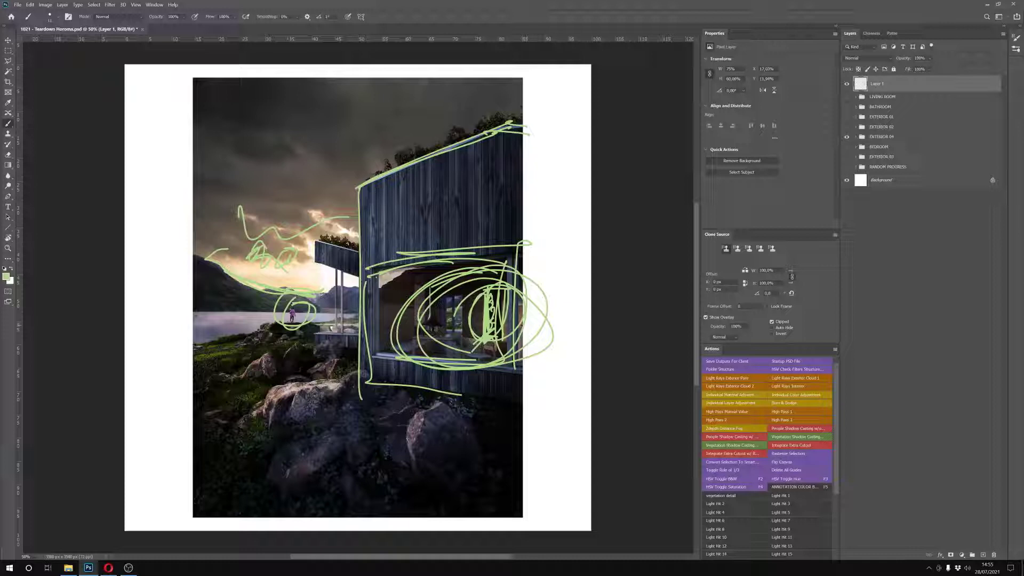
drag(267, 470, 496, 431)
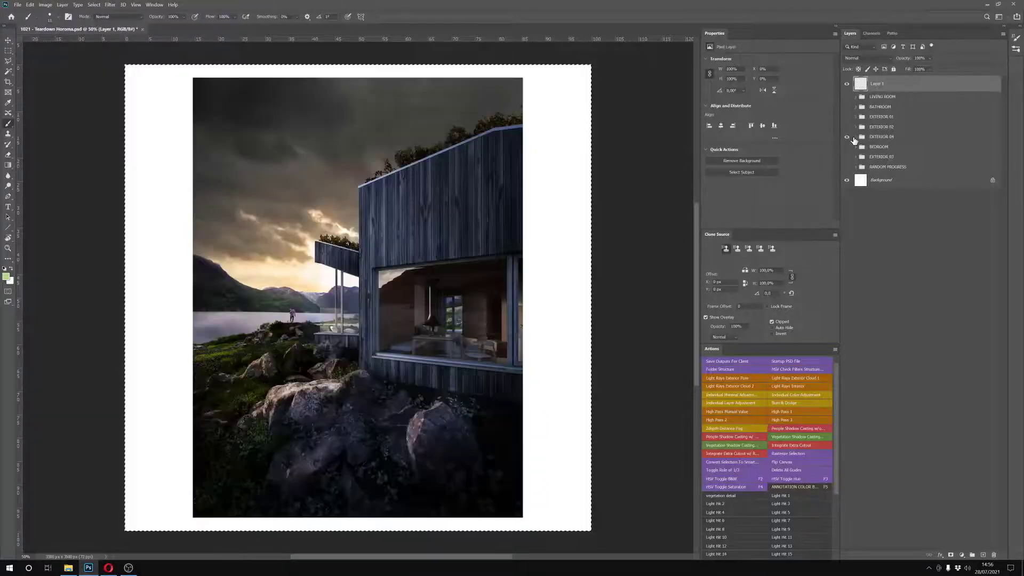
Swap the dusk exterior for the misty lakeside EXTERIOR 02 view and select the sketch layer
click(881, 137)
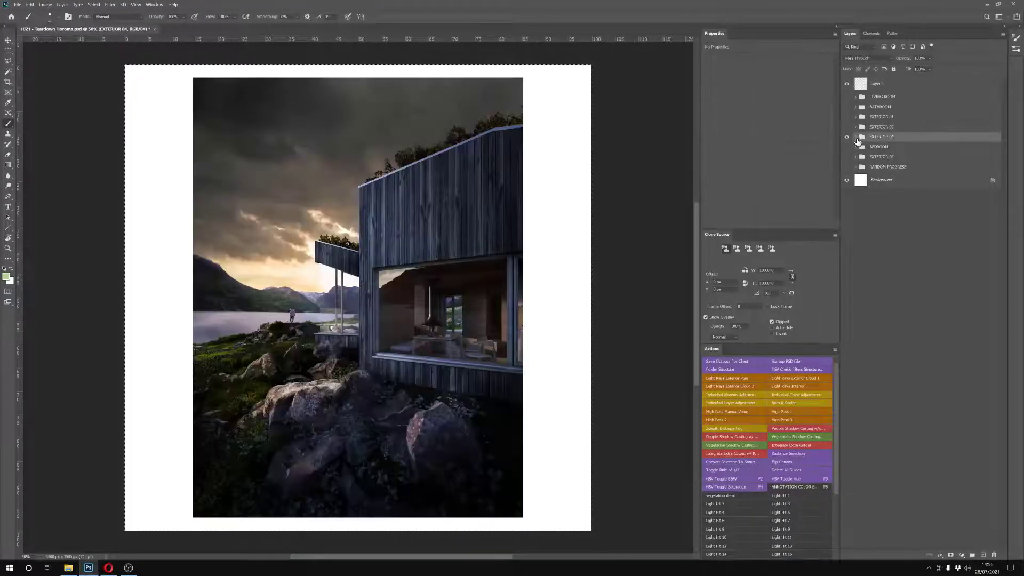
click(856, 136)
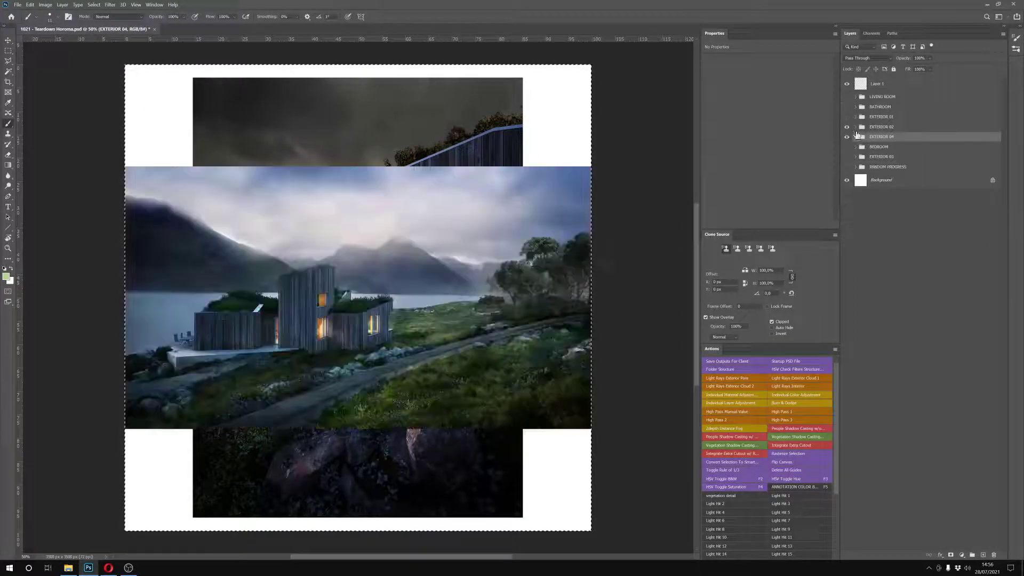
click(855, 126)
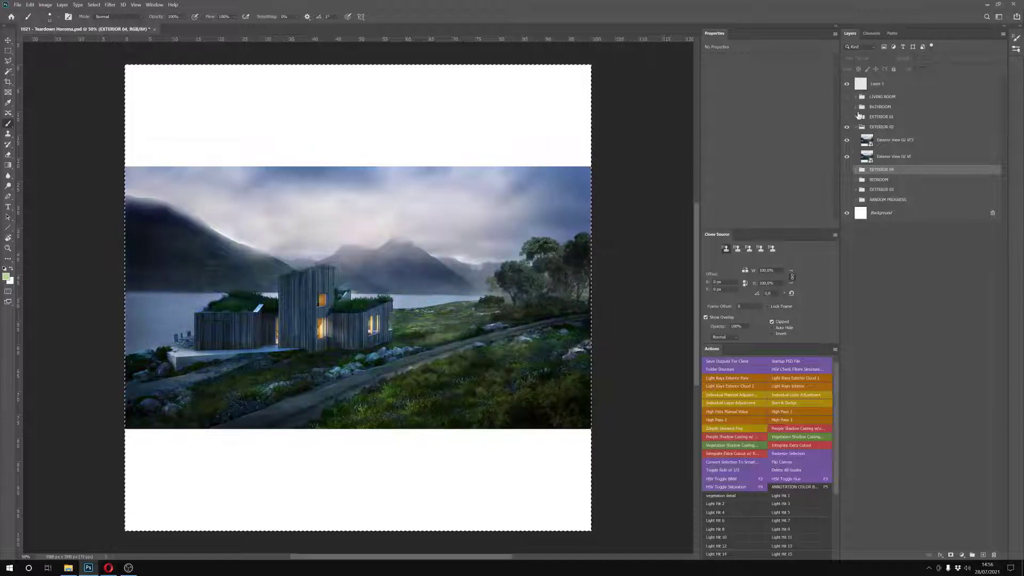
click(875, 83)
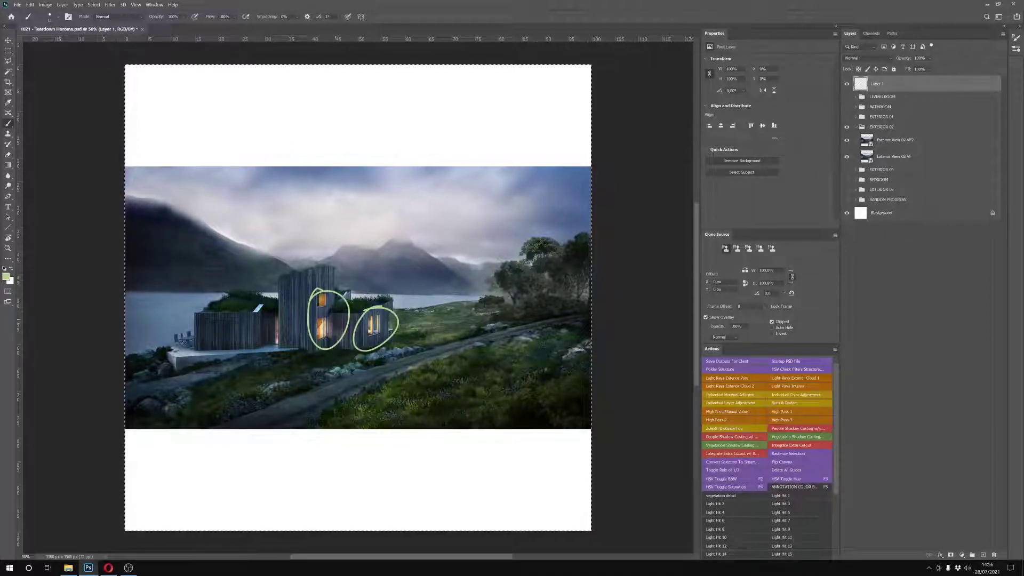
Circle the lit cabin windows and trees in green, then collapse the EXTERIOR 02 group
drag(430, 242, 486, 225)
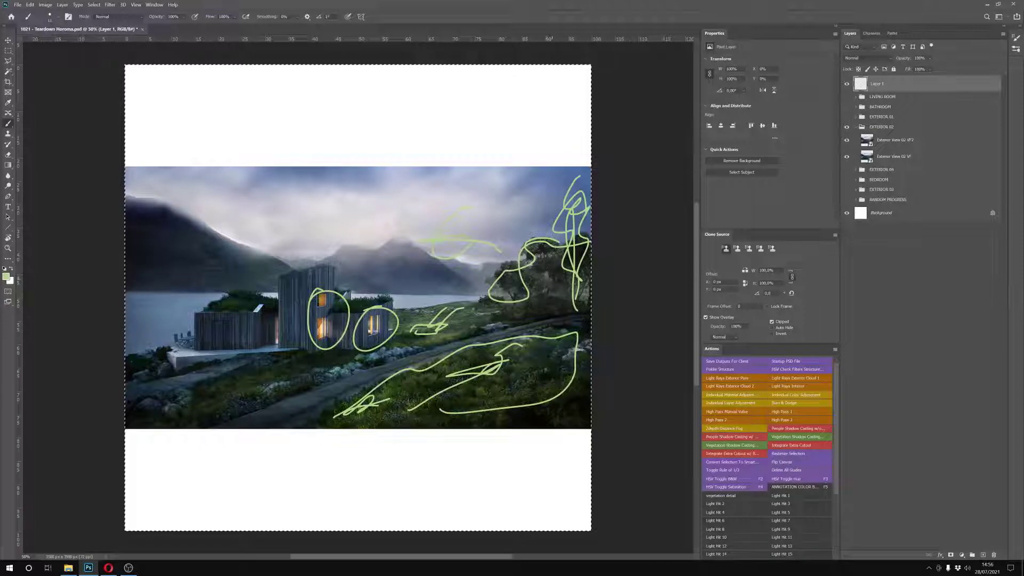
drag(144, 238, 216, 267)
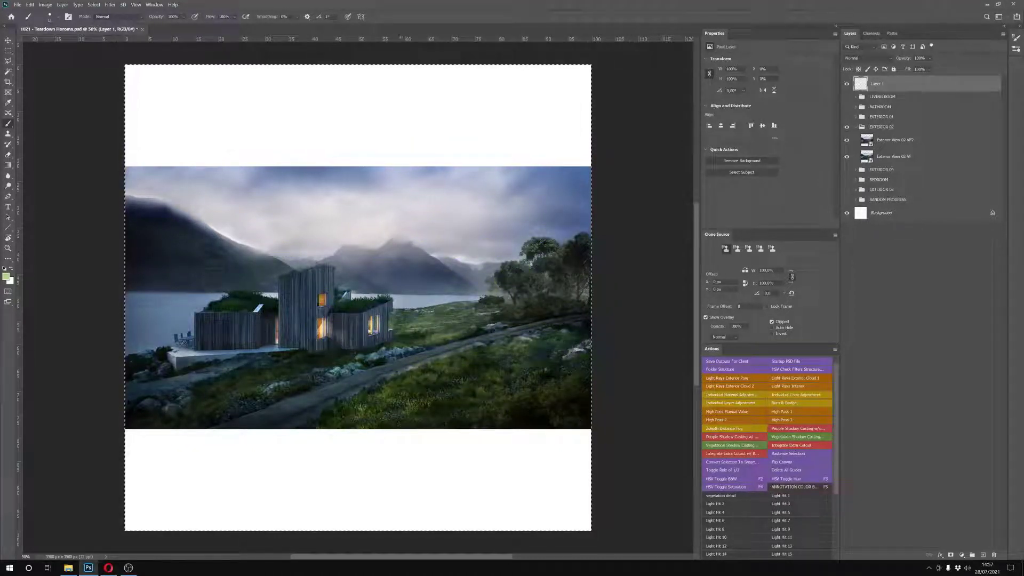
click(882, 126)
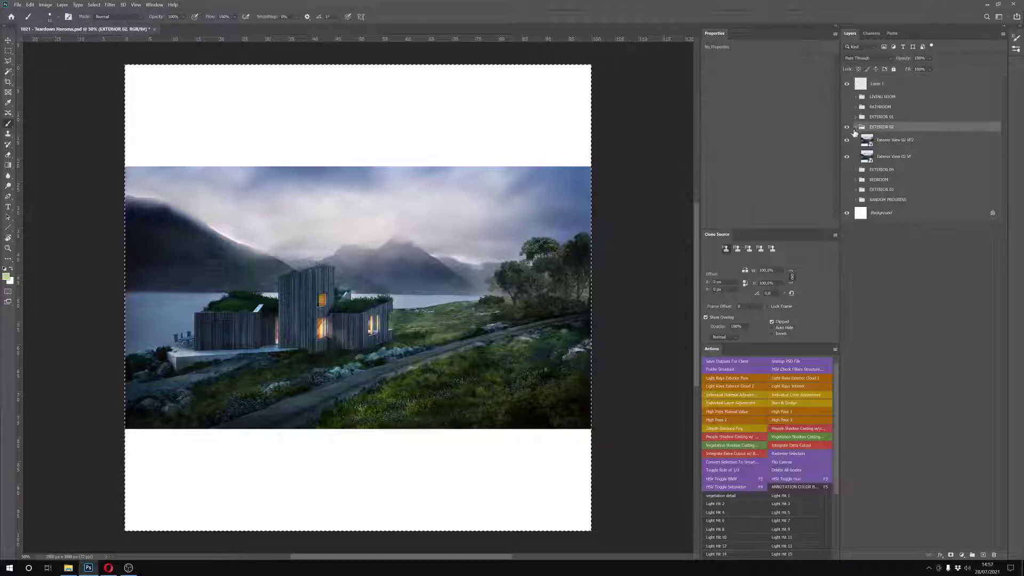
click(856, 127)
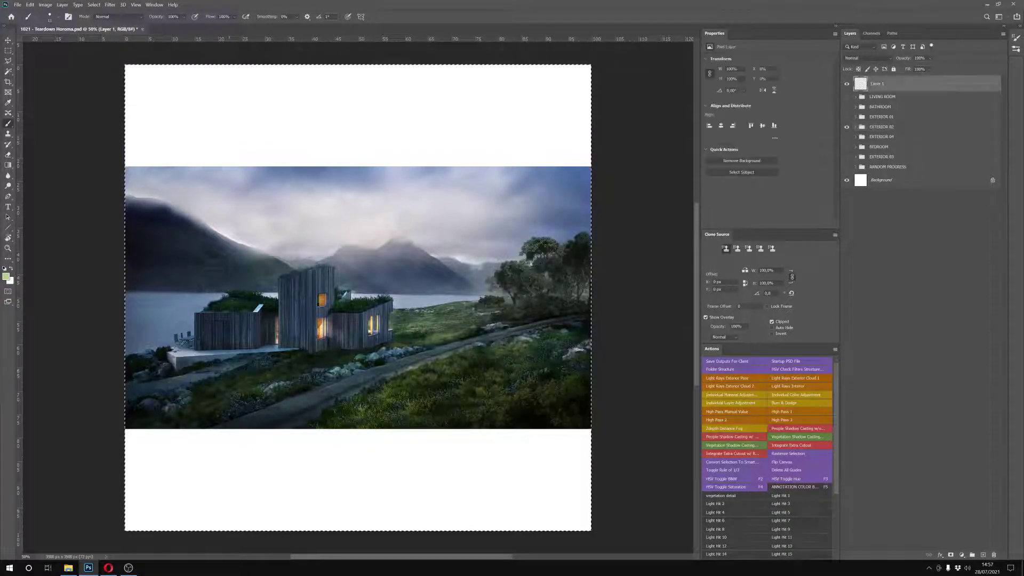
Sketch a green outline around the cabin window and notes over the daytime view
drag(190, 366, 245, 343)
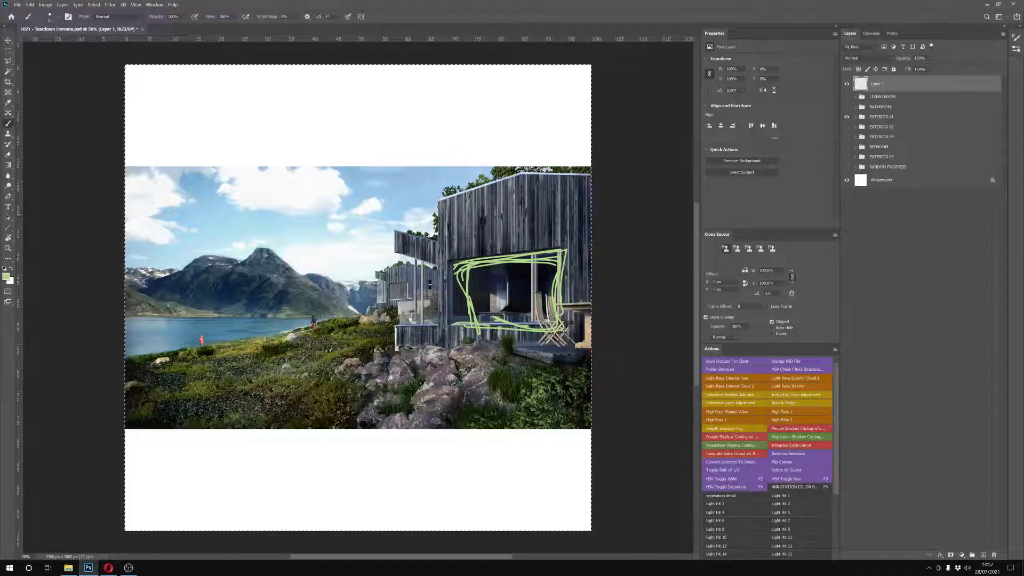
drag(185, 324, 225, 356)
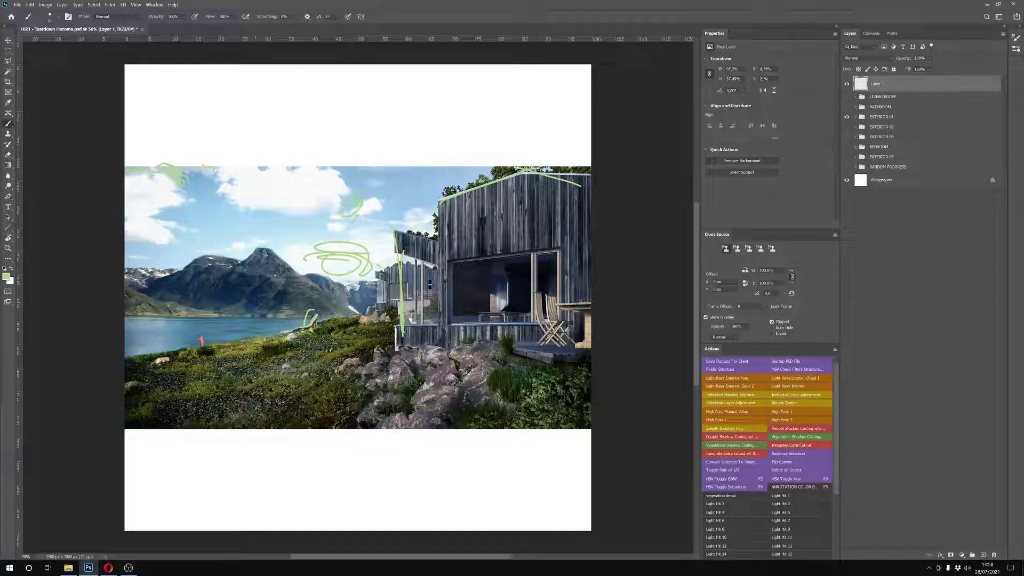
Scribble over the mountain, then draw a green lakeshore line and a squiggle on the cabin wall
drag(215, 281, 261, 297)
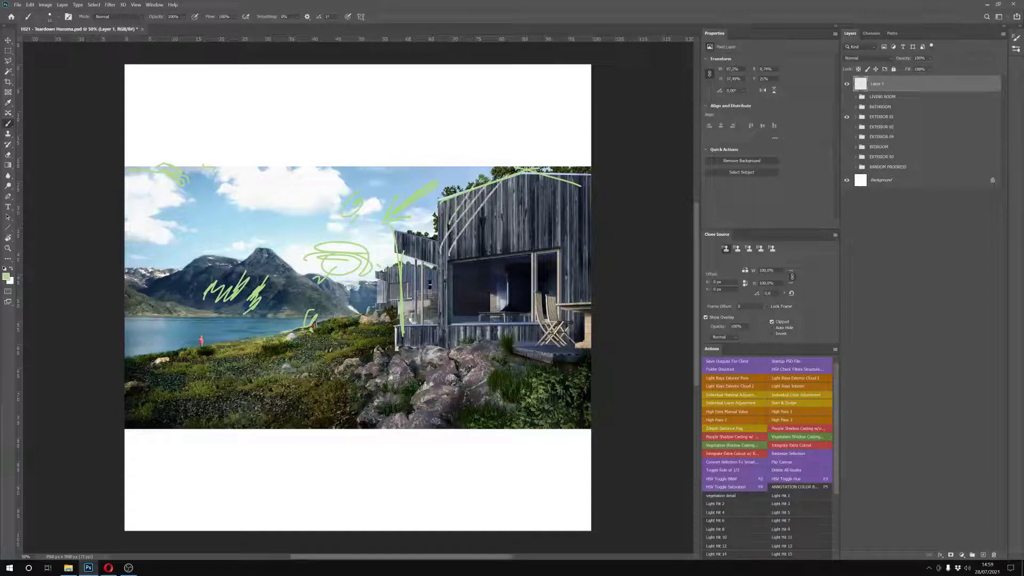
drag(450, 203, 542, 333)
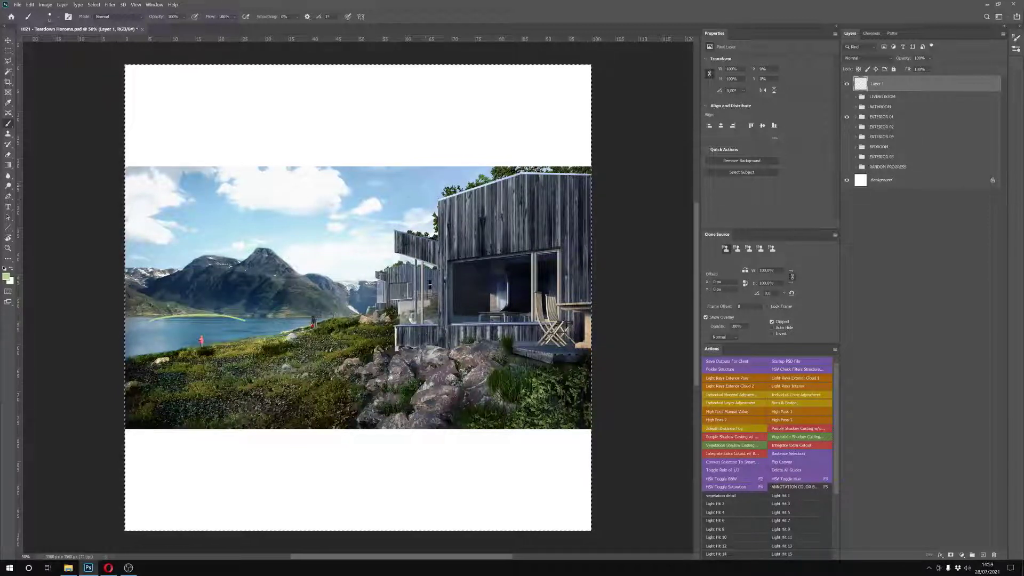
drag(496, 219, 522, 225)
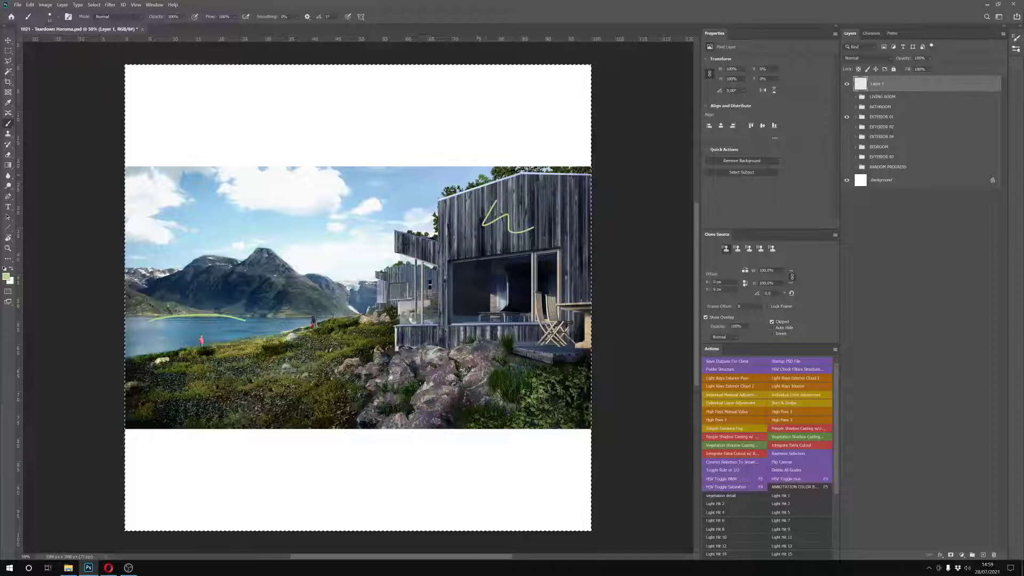
Show the BATHROOM render on the canvas and select the top annotation layer
click(880, 106)
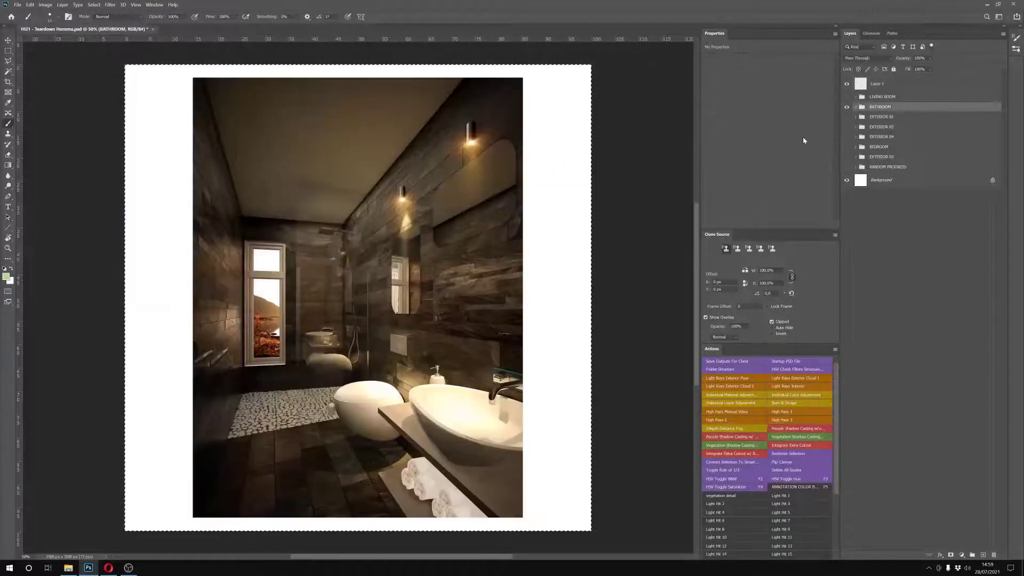
click(847, 83)
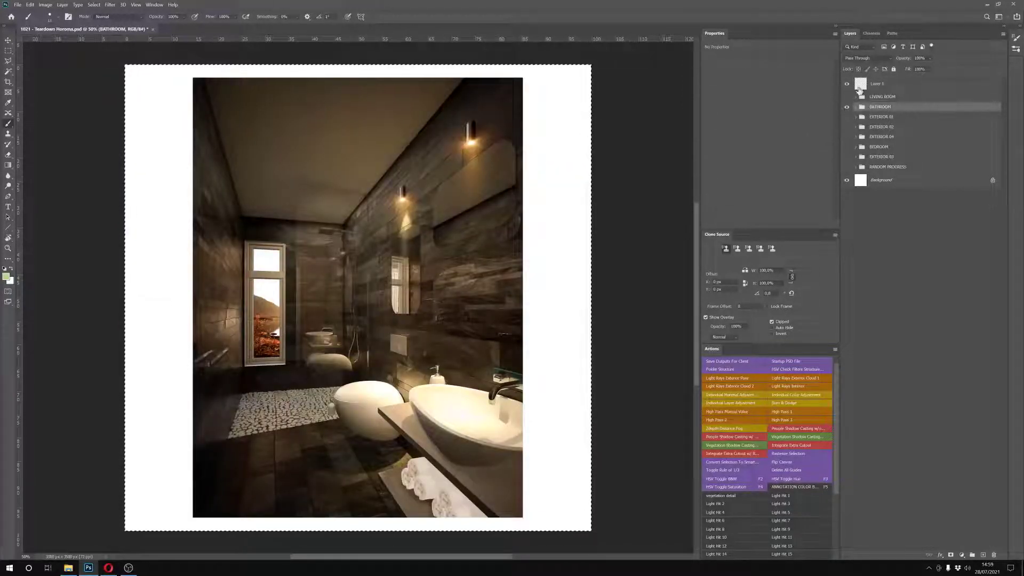
click(877, 84)
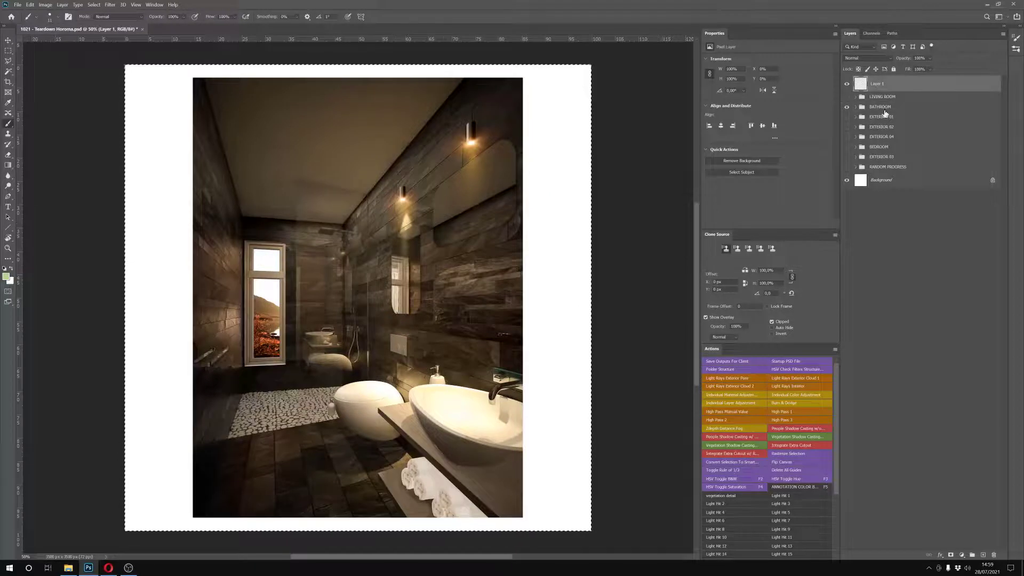
Expand the BATHROOM group and select the Interior View Bathroom VF2 render
click(880, 107)
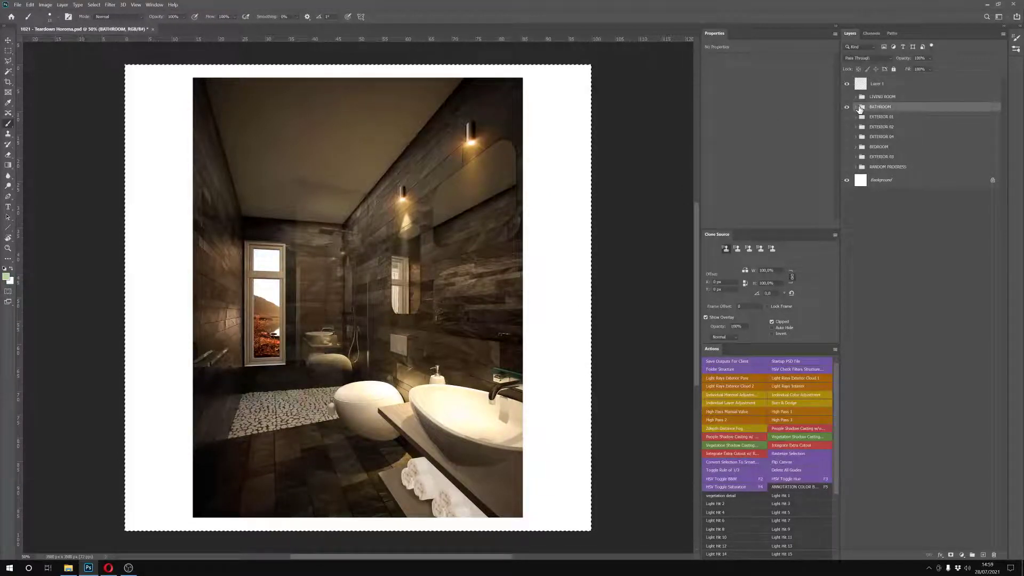
click(855, 107)
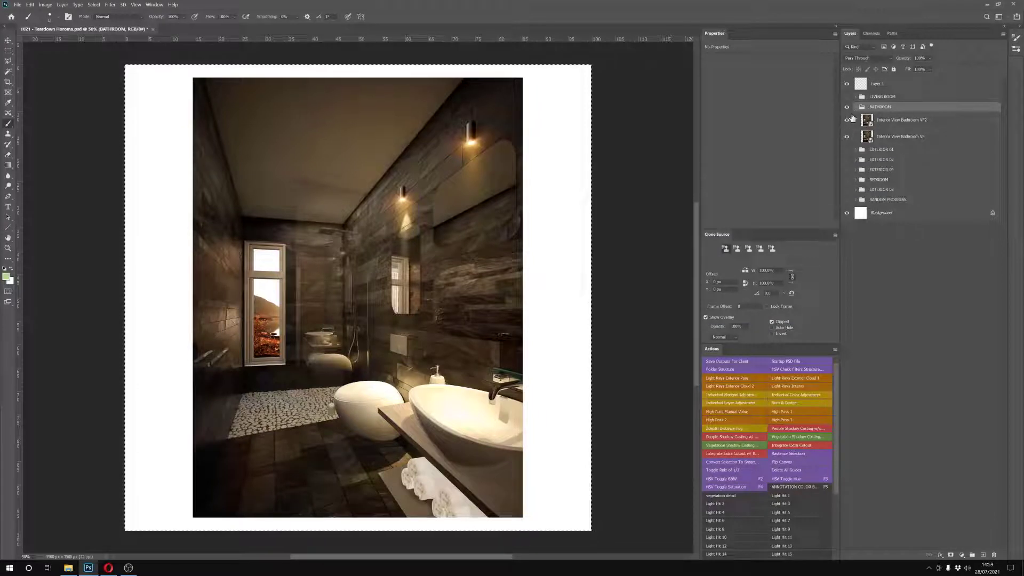
click(900, 118)
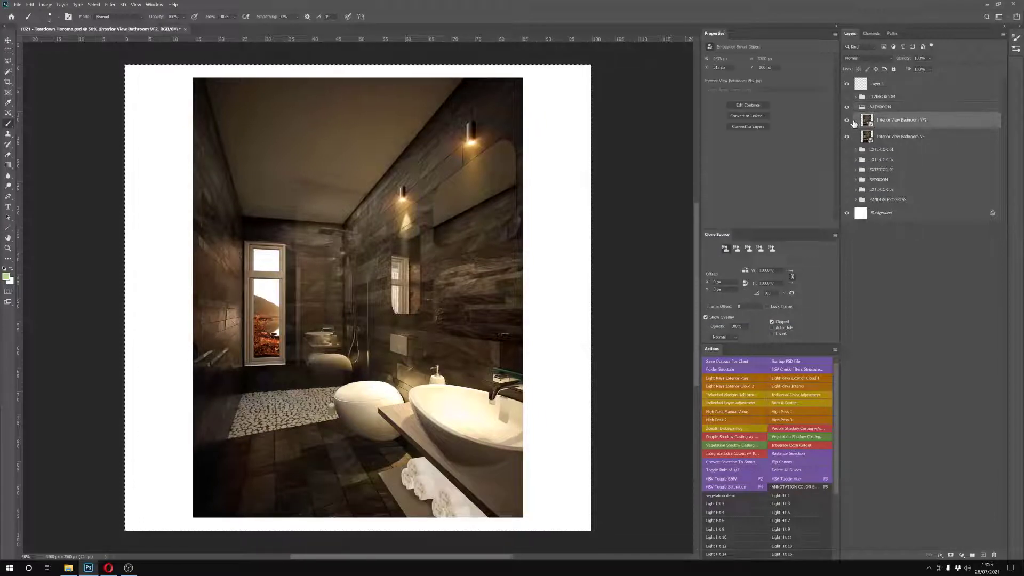
double_click(882, 96)
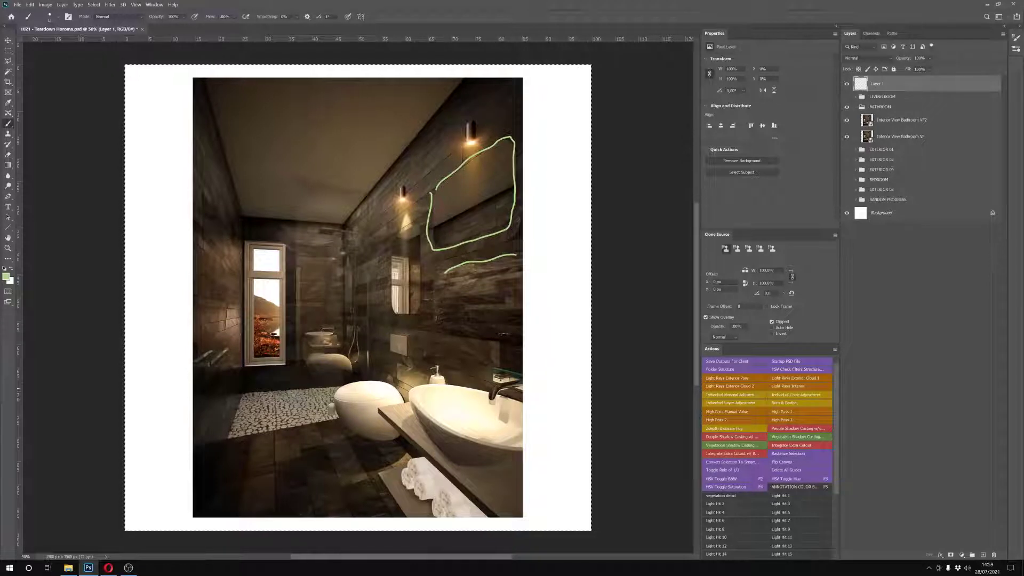
Sketch green notes over the toilet, basin, towels, walls and door frame of the bathroom render
drag(405, 392, 470, 406)
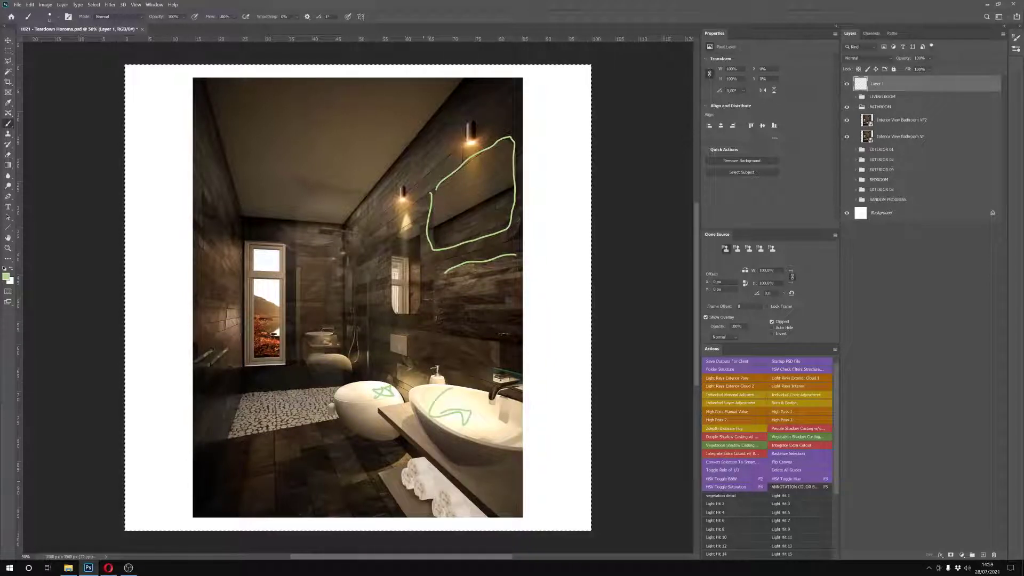
drag(392, 464, 483, 522)
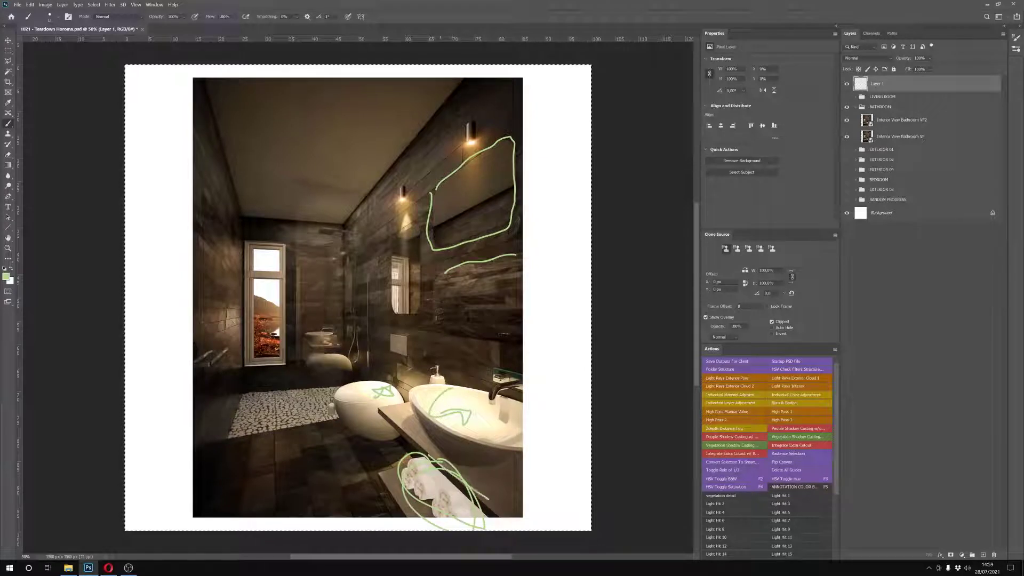
drag(392, 458, 470, 516)
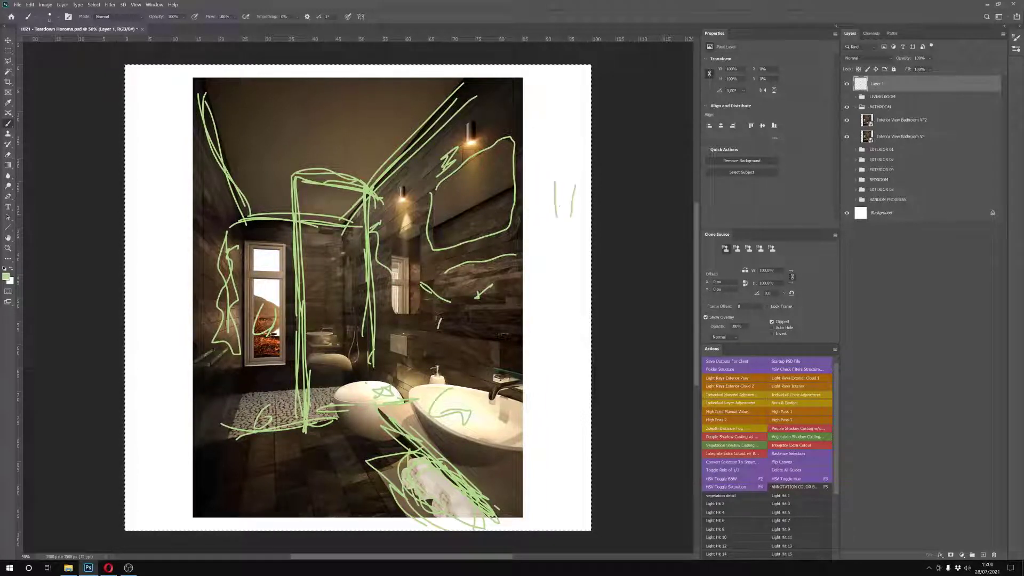
drag(551, 176, 578, 212)
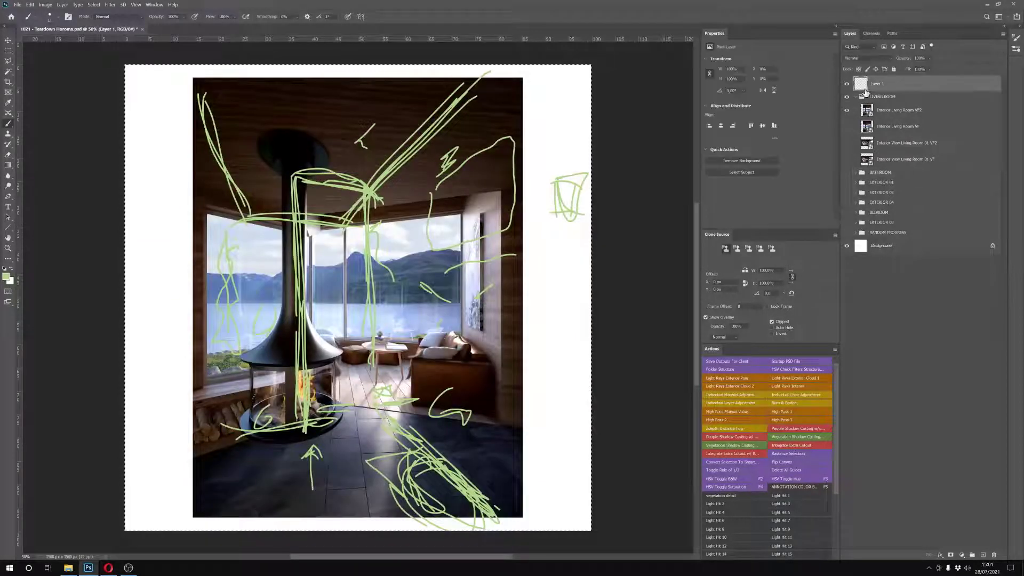
Make the wide Interior View Living Room Ext VF2 render visible instead of the portrait view
click(847, 83)
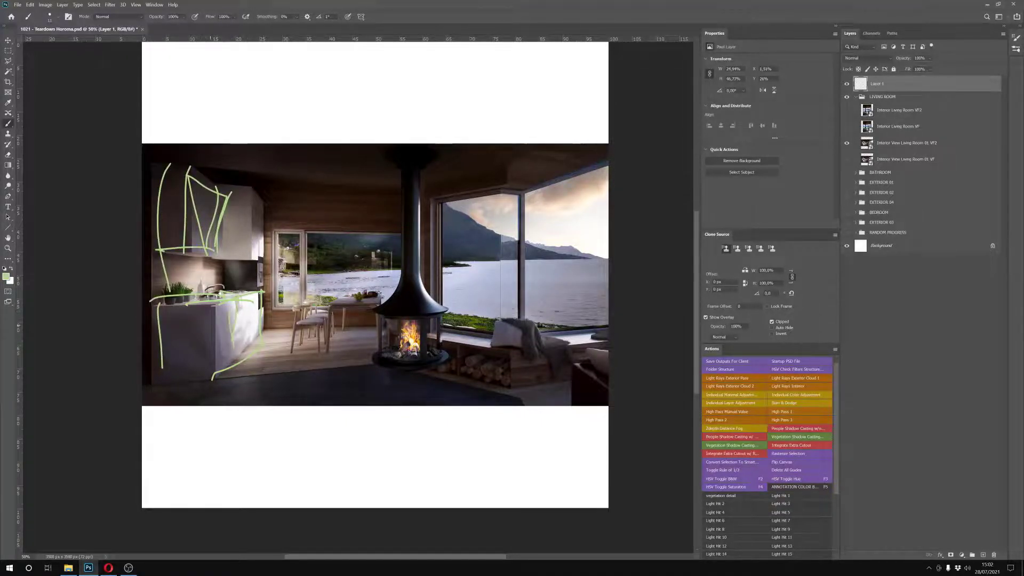
Sketch green lines over the dining area, circle the hanging fireplace and mark toward the sofa
drag(326, 175, 350, 173)
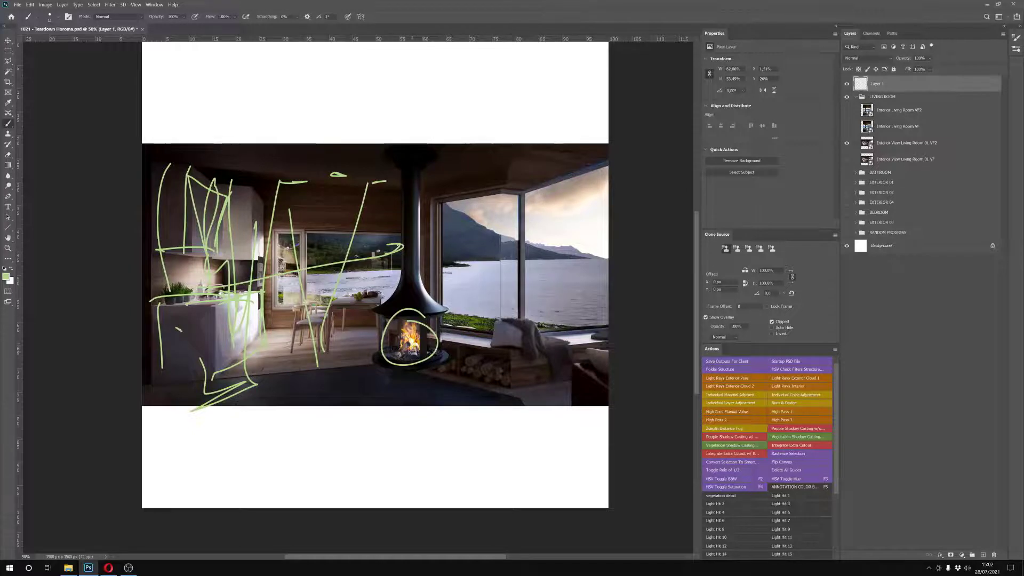
drag(418, 326, 406, 339)
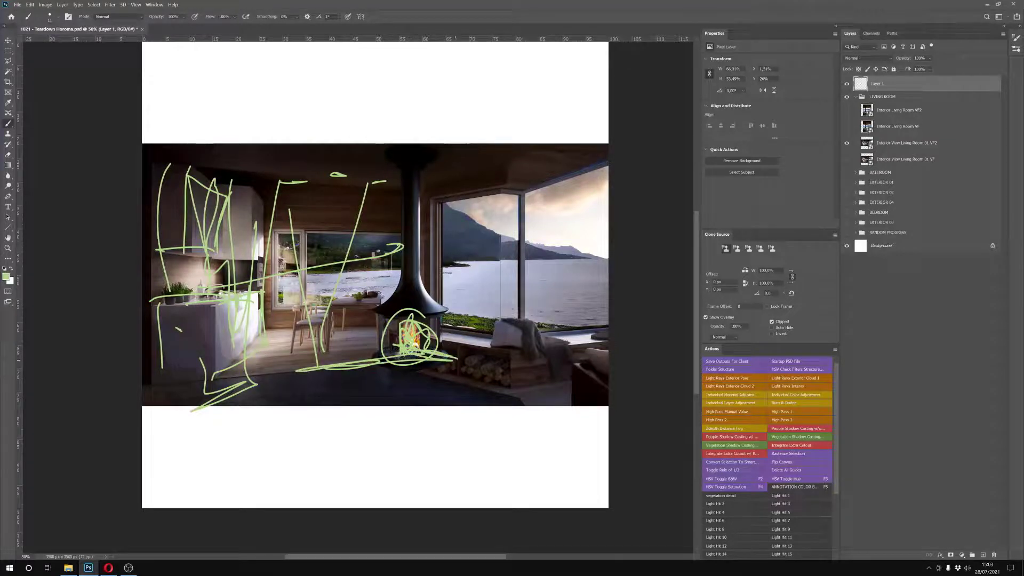
drag(483, 320, 516, 339)
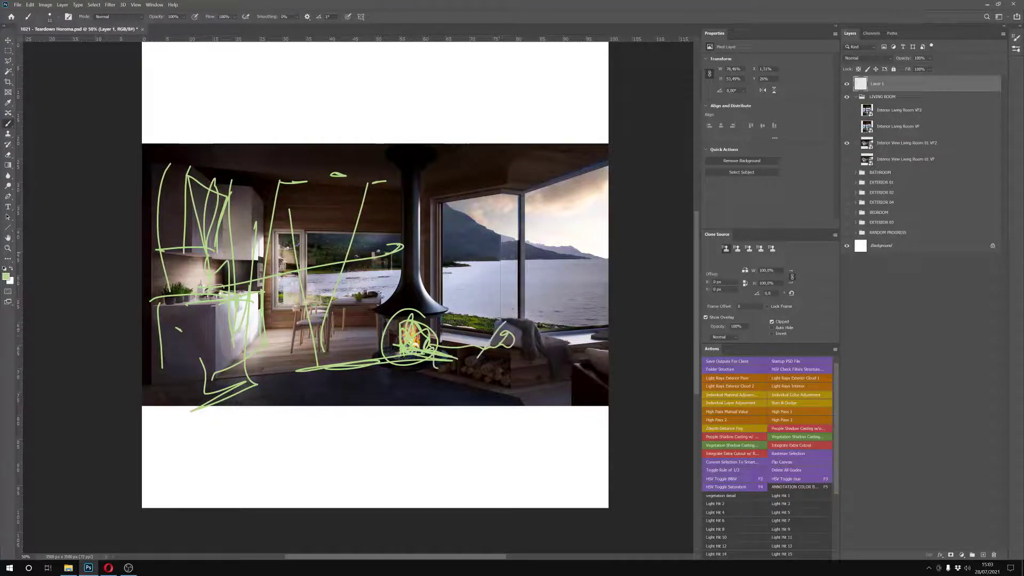